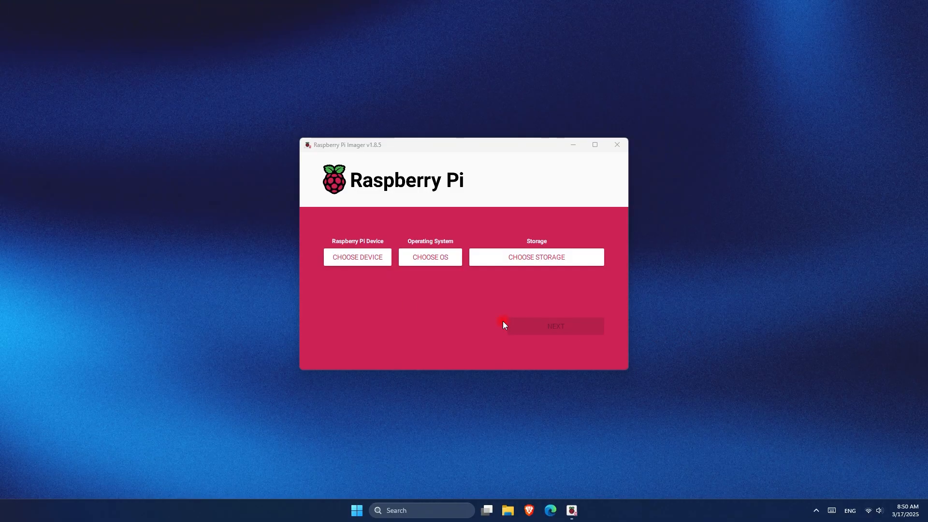
# - Choose the Raspberry Pi board and browse the OS catalog down to the emteria Android images
pyautogui.click(357, 257)
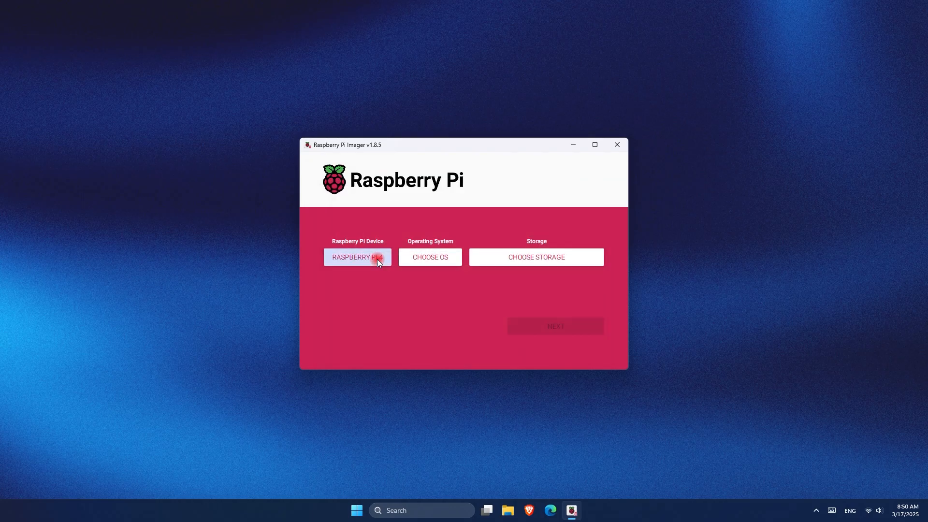
pyautogui.click(429, 257)
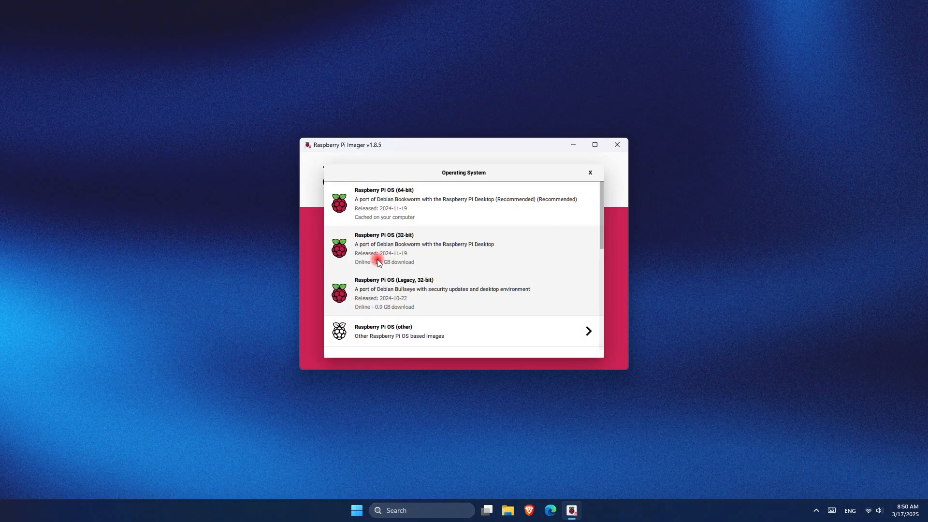
pyautogui.scroll(-3)
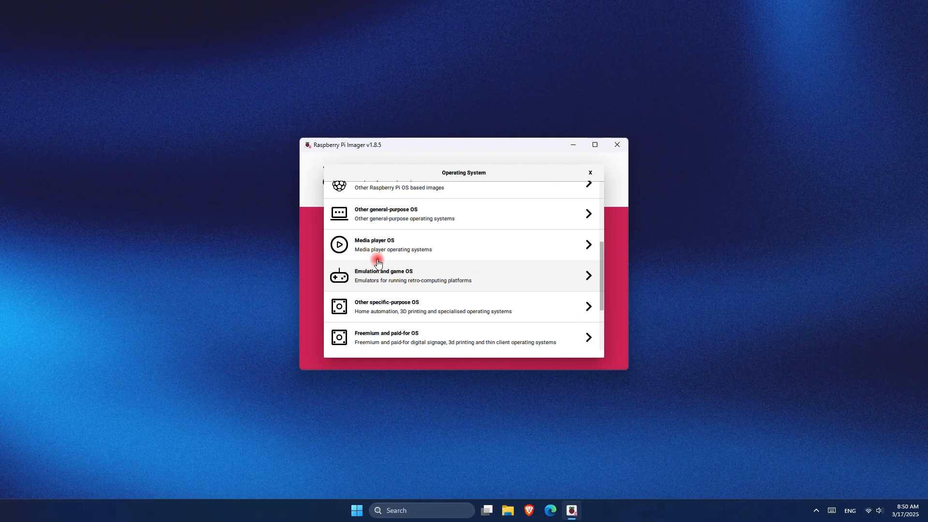
pyautogui.scroll(-3)
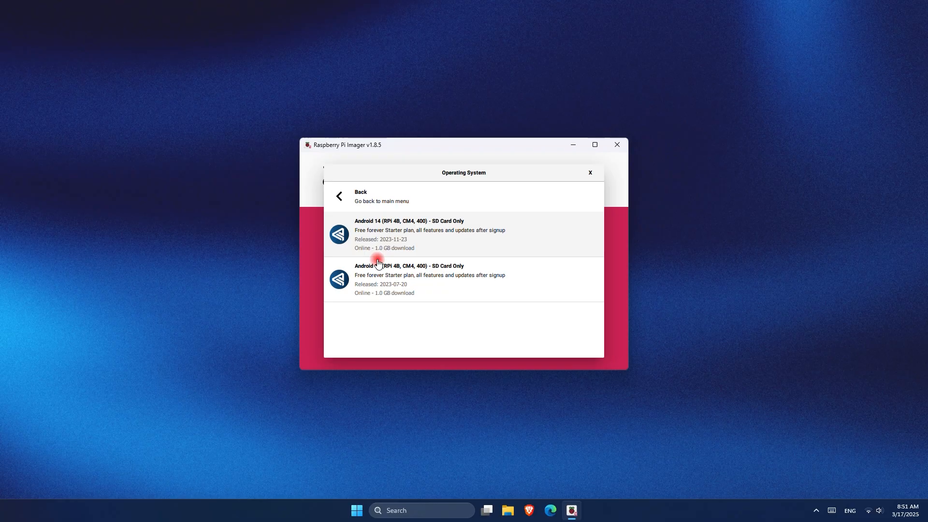
# - Select Android 14 (RPI 4B, CM4, 400) and the Generic MassStorageClass USB device, reaching the erase warning
pyautogui.click(429, 234)
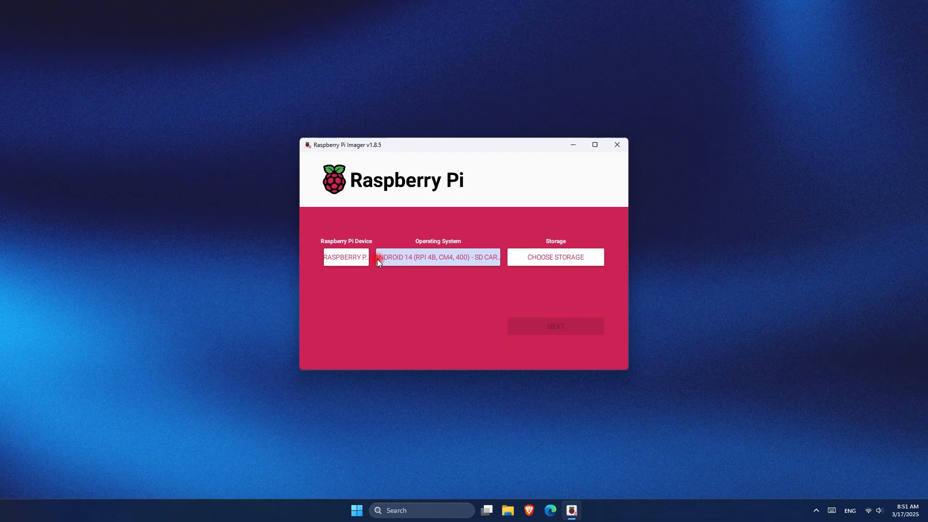
pyautogui.click(554, 257)
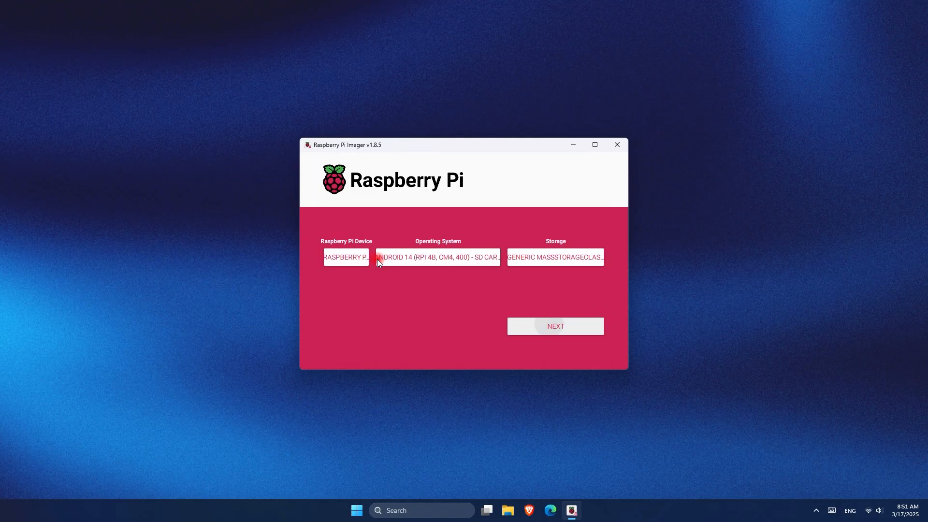
pyautogui.click(555, 326)
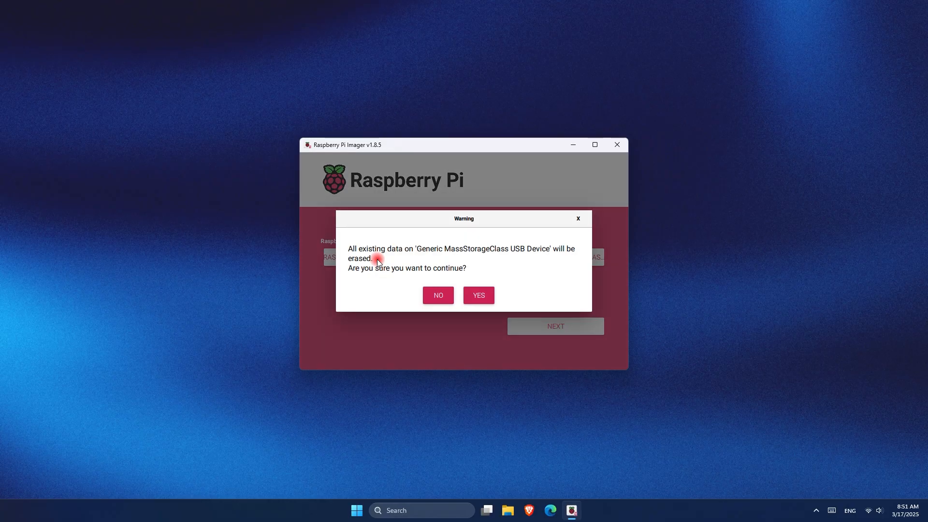
pyautogui.click(477, 295)
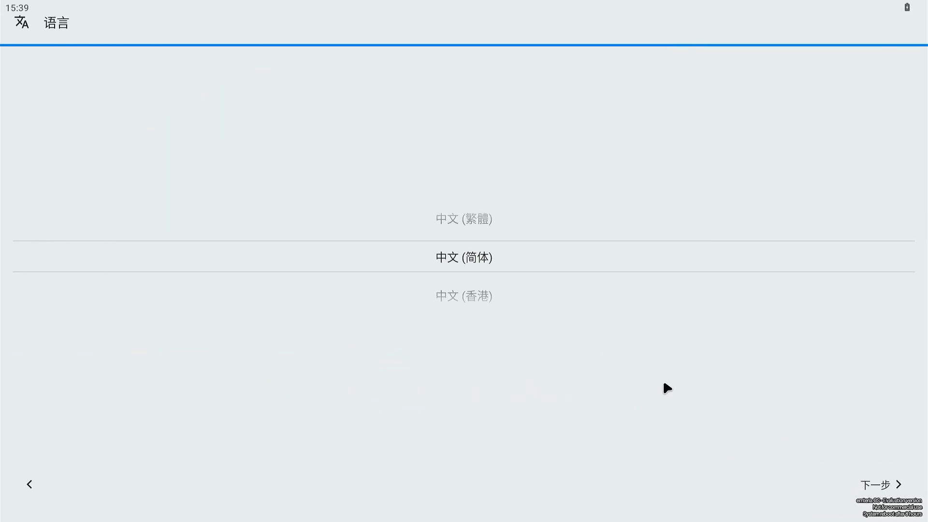
# - Scroll the language wheel from Chinese to English (United States)
pyautogui.scroll(-3)
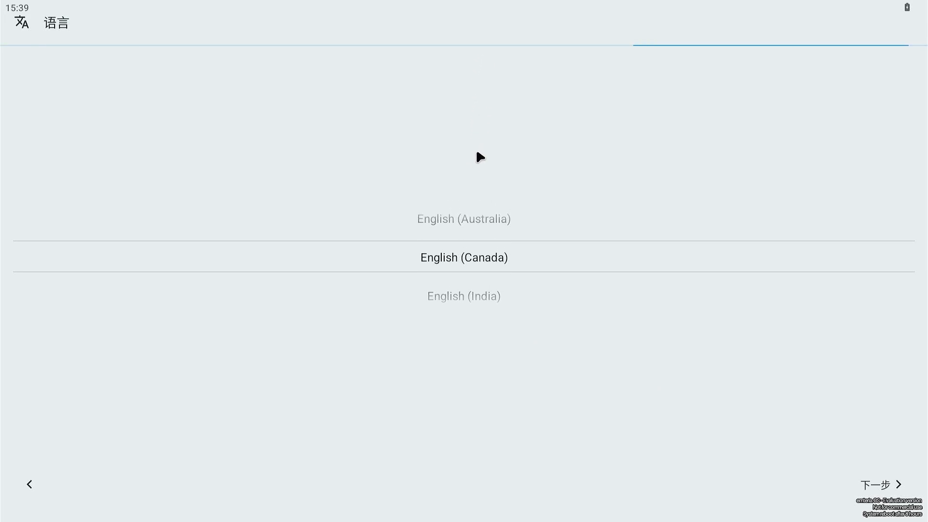
pyautogui.scroll(-3)
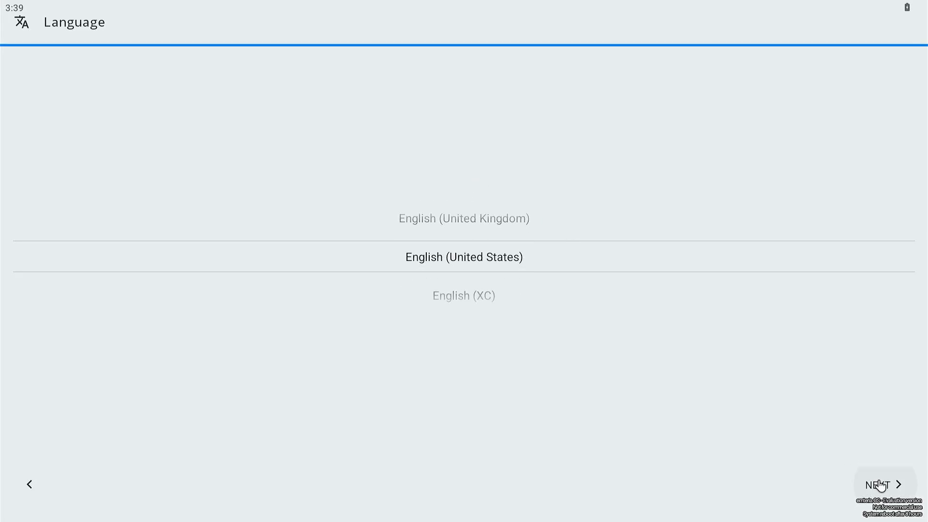
# - Advance to date and time and choose Pacific Time as the time zone
pyautogui.click(886, 485)
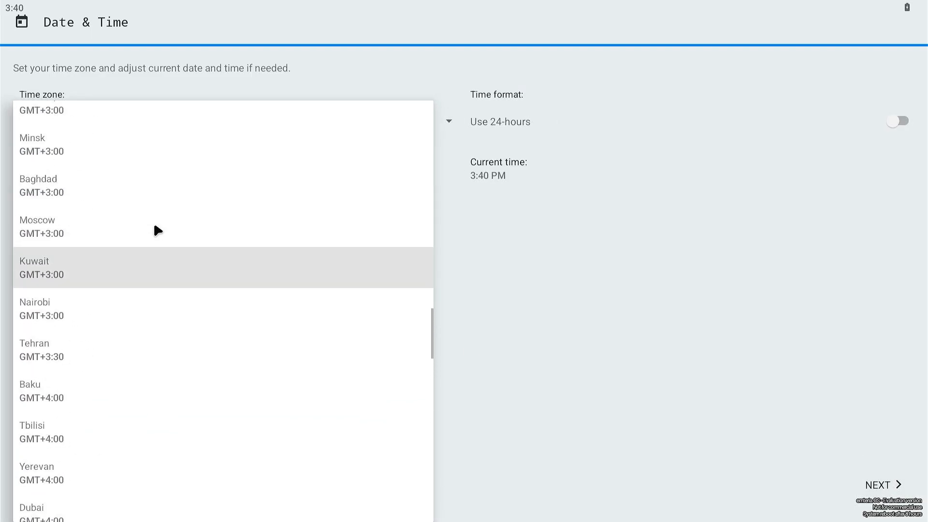
pyautogui.scroll(-3)
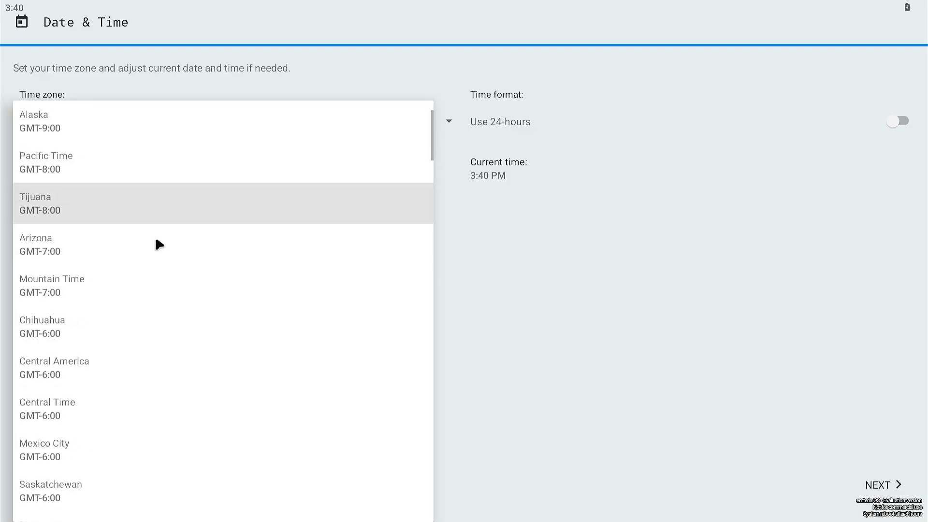
pyautogui.click(45, 162)
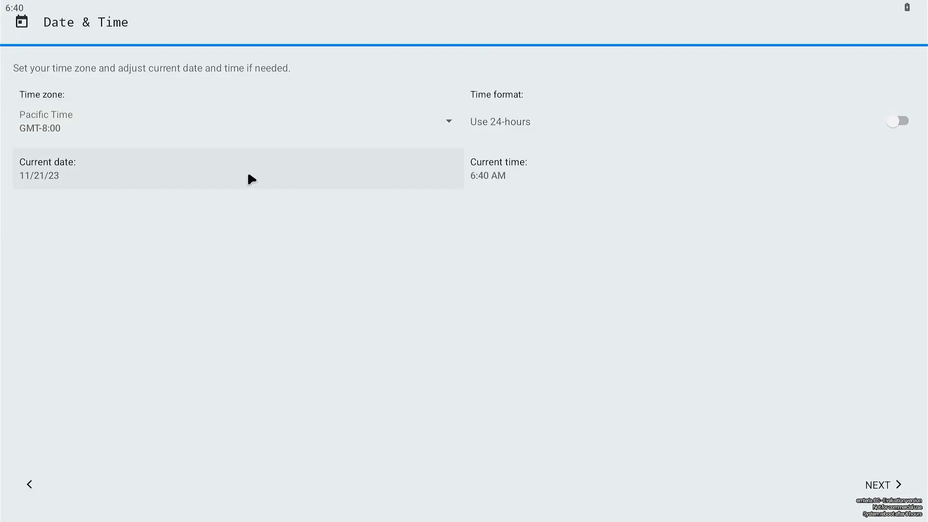
# - Set the date to 3/17/25 in the calendar and bring up the clock to set 10:32
pyautogui.click(237, 169)
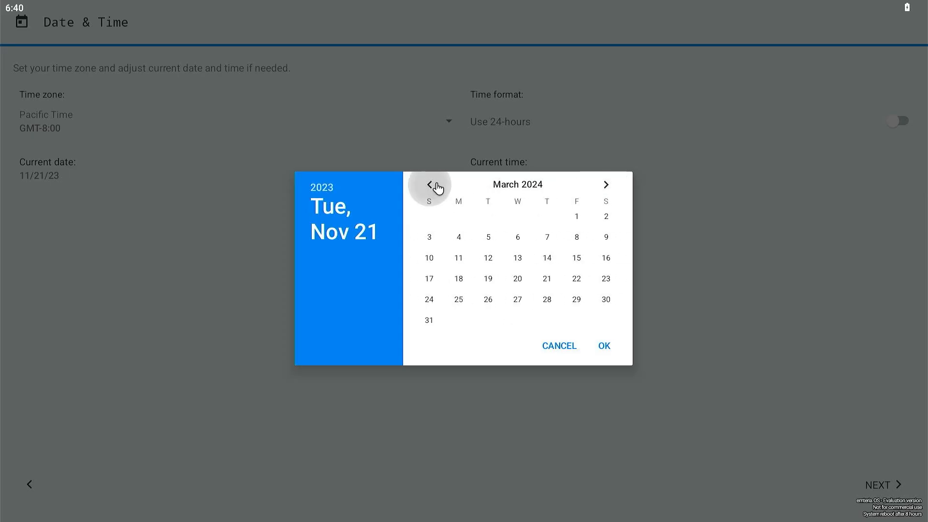
pyautogui.click(605, 184)
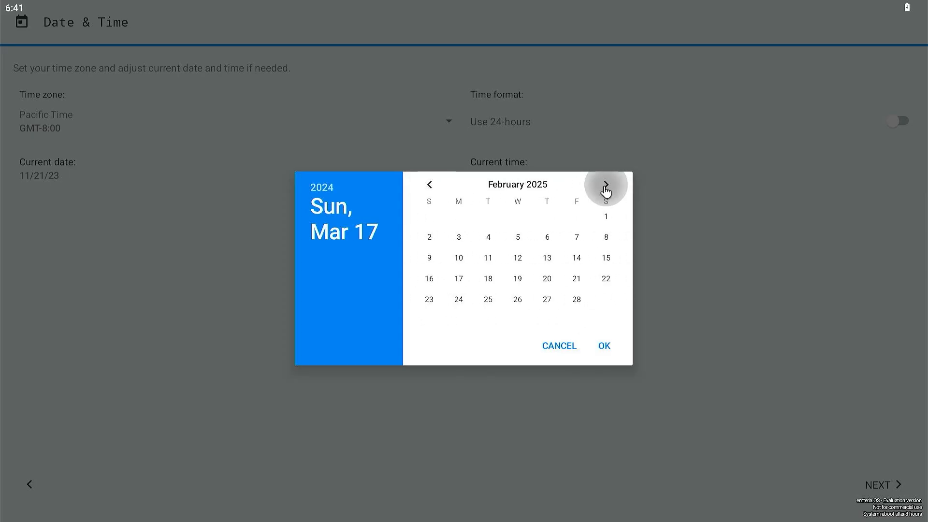
pyautogui.click(603, 346)
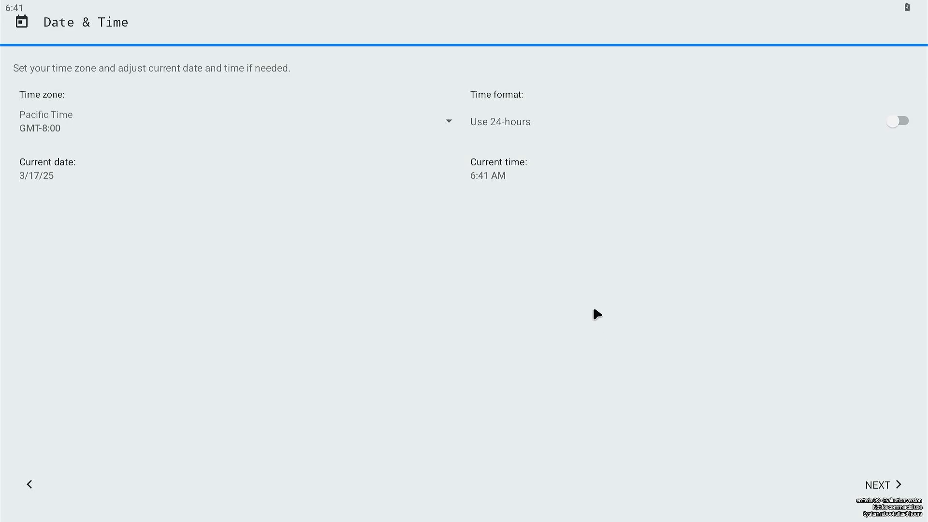
pyautogui.click(487, 176)
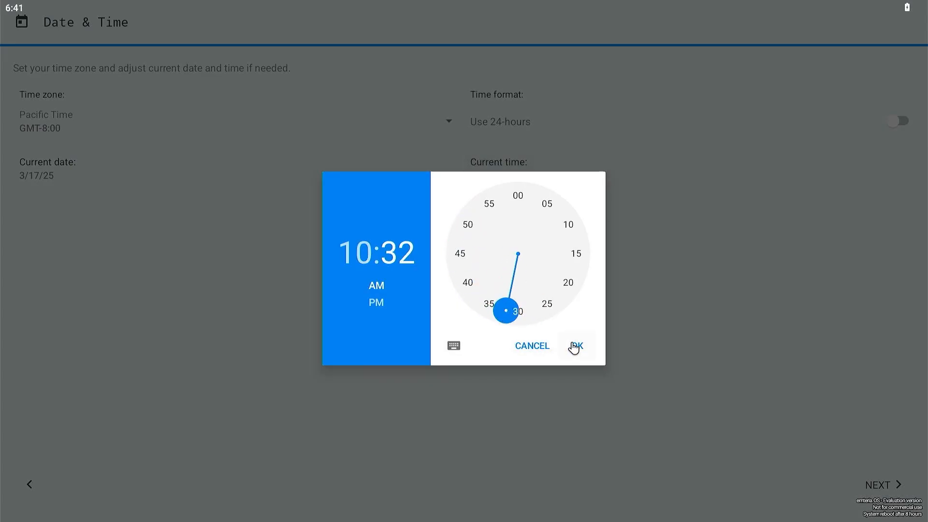
# - Confirm 10:32 AM as the current time
pyautogui.click(575, 346)
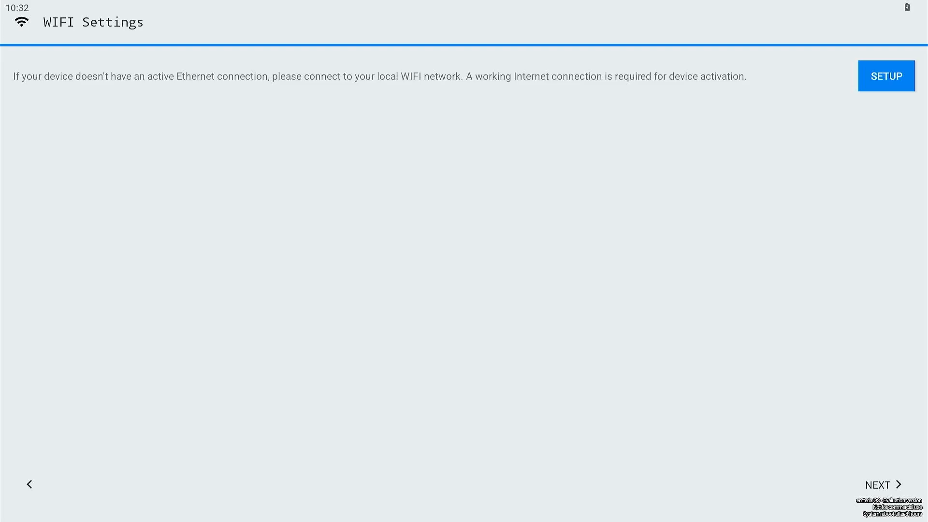
# - Skip Wi-Fi setup and start device activation, continuing with an activation code
pyautogui.click(884, 485)
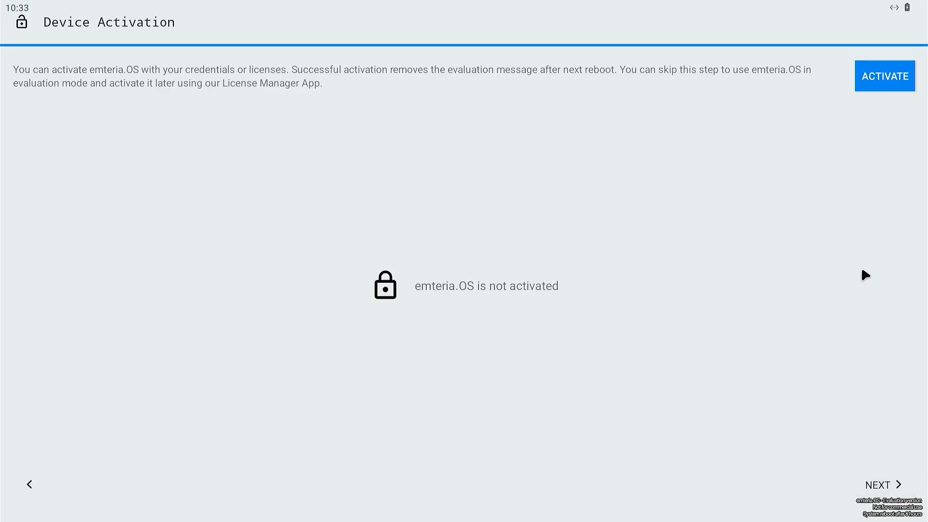
pyautogui.moveTo(873, 80)
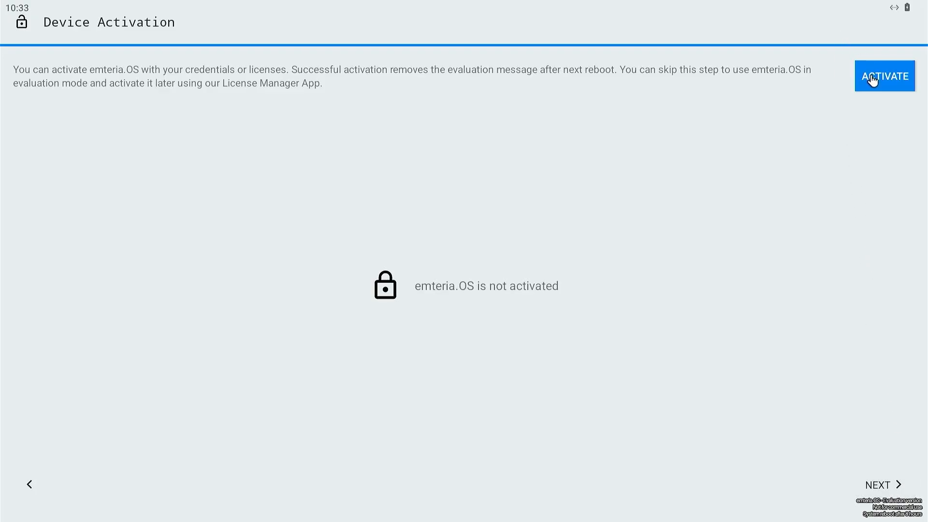
pyautogui.click(885, 75)
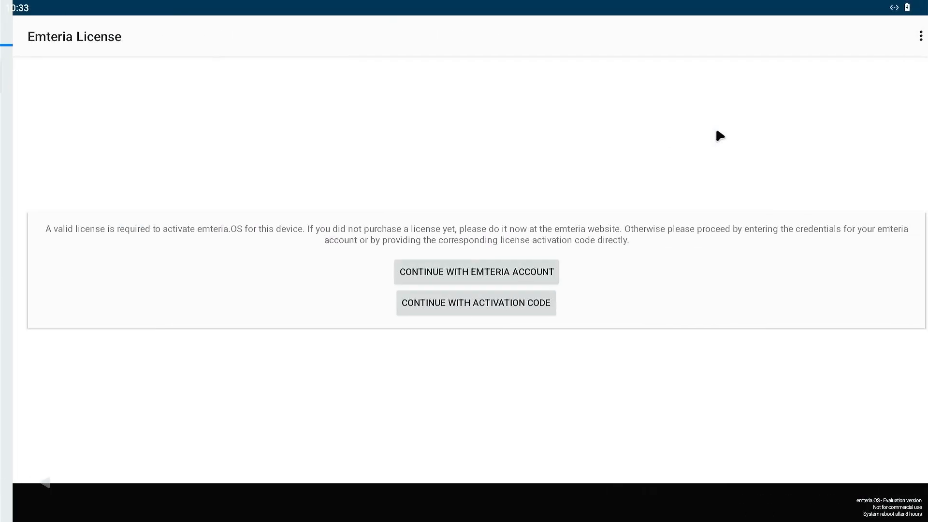
pyautogui.click(476, 303)
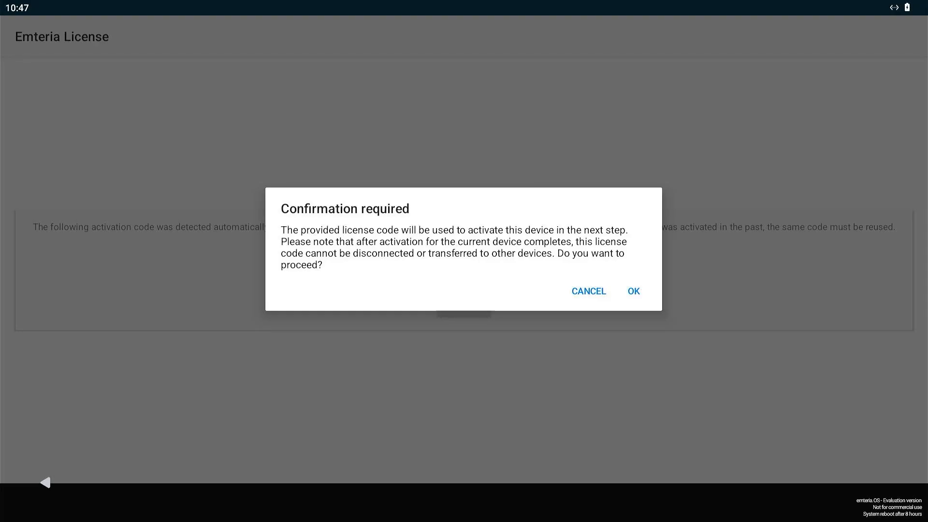
pyautogui.moveTo(641, 96)
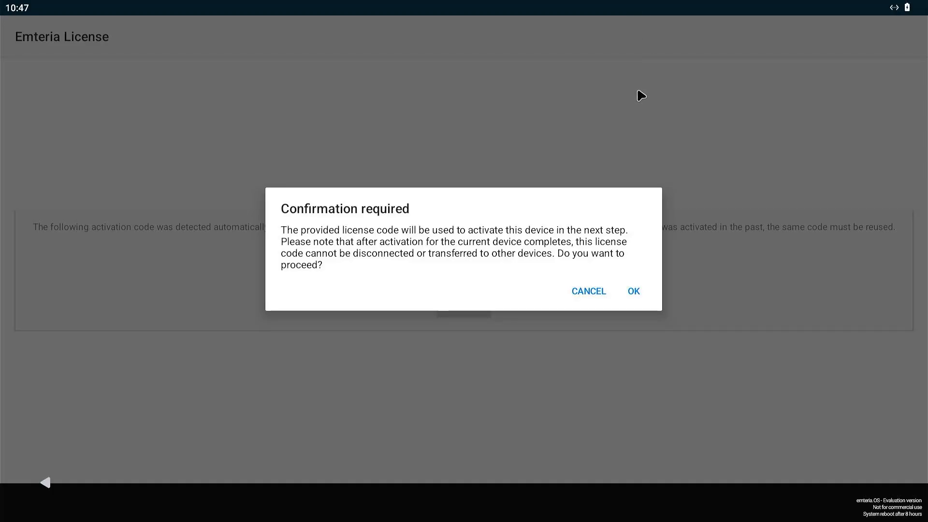
pyautogui.moveTo(593, 224)
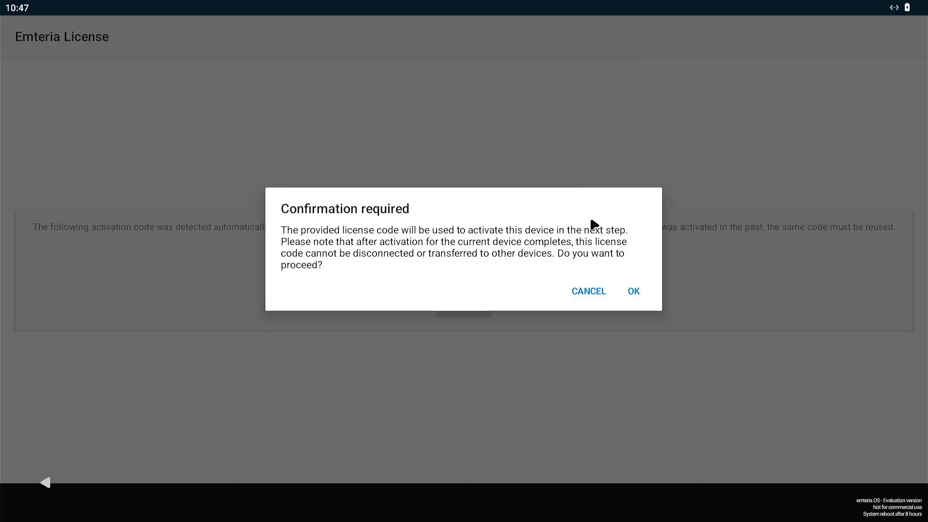
pyautogui.moveTo(632, 291)
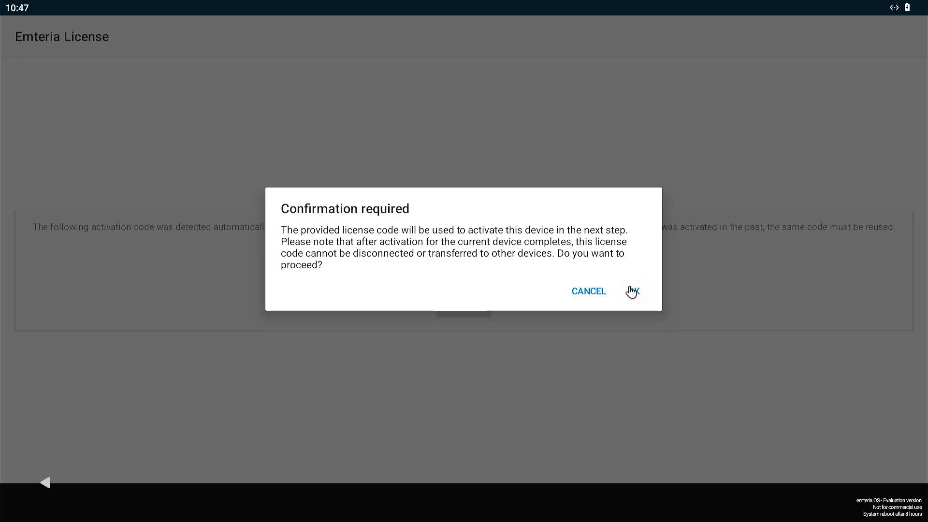
# - Confirm activation with the provided license code
pyautogui.click(633, 291)
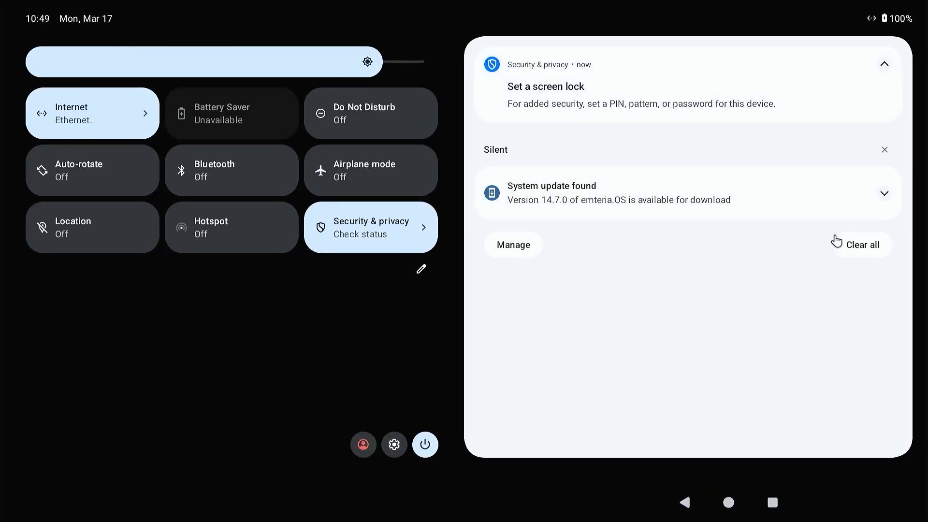
pyautogui.moveTo(868, 251)
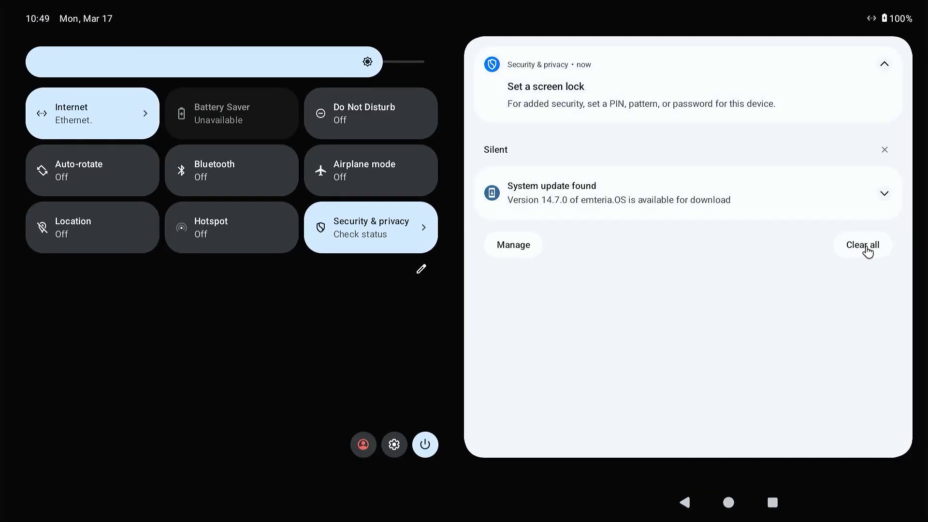
# - Clear all notifications, dismiss the taskbar tips and clear all recent apps
pyautogui.click(862, 245)
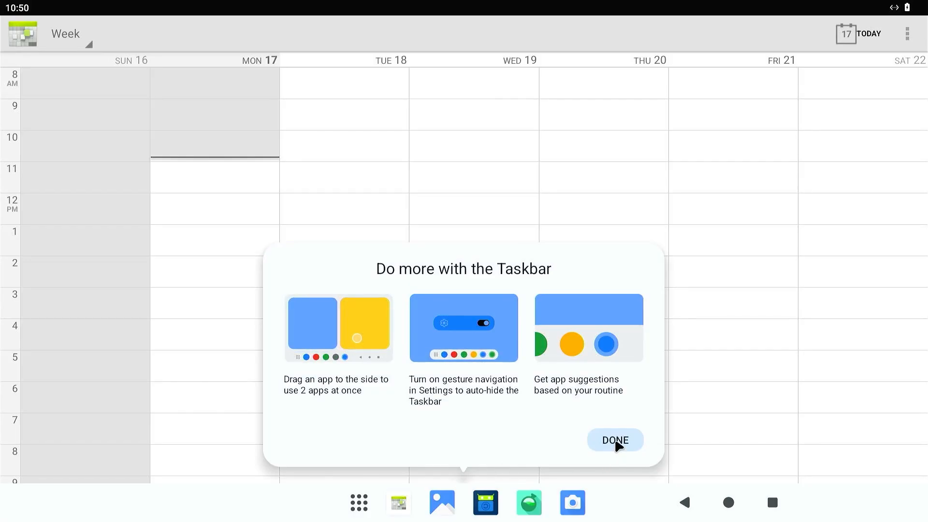
pyautogui.click(614, 440)
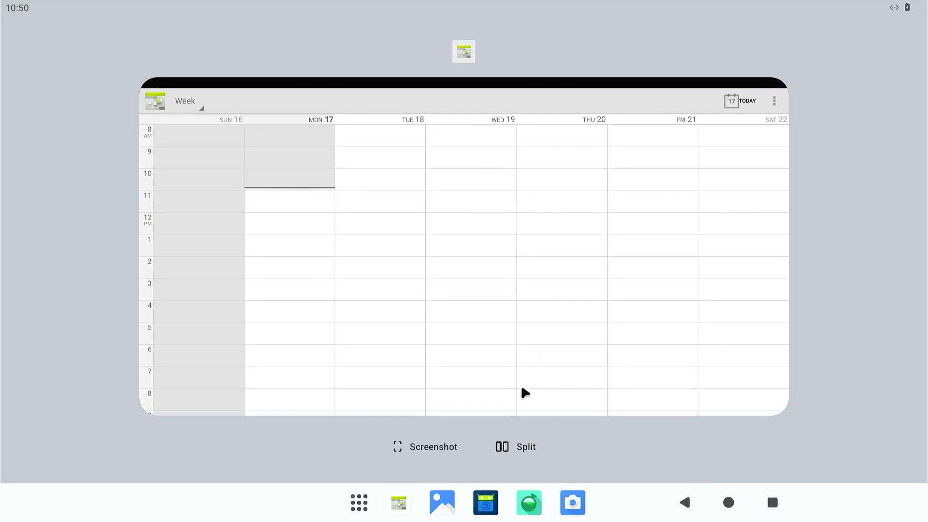
pyautogui.moveTo(267, 164)
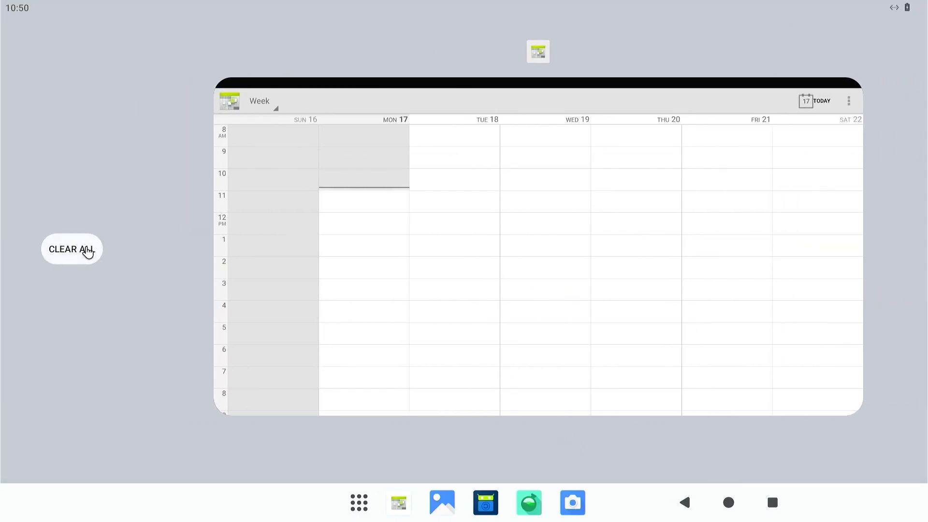
pyautogui.click(71, 248)
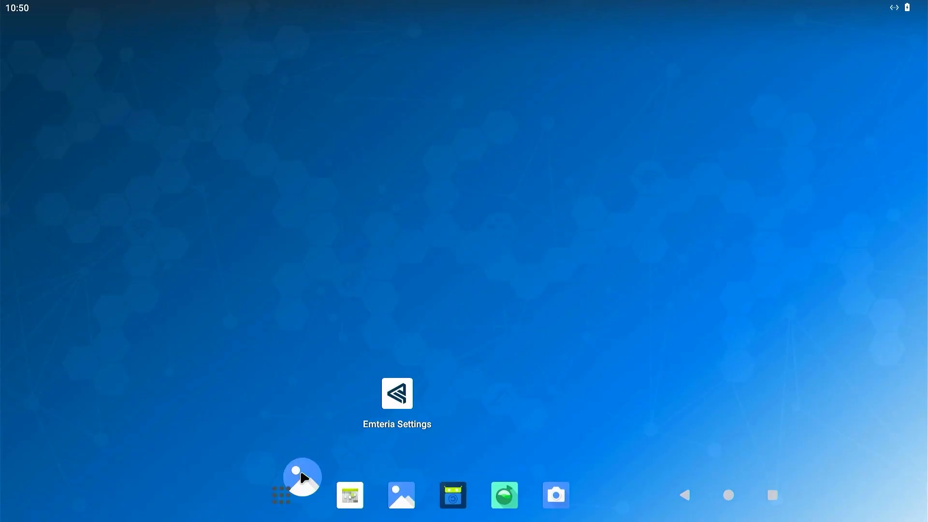